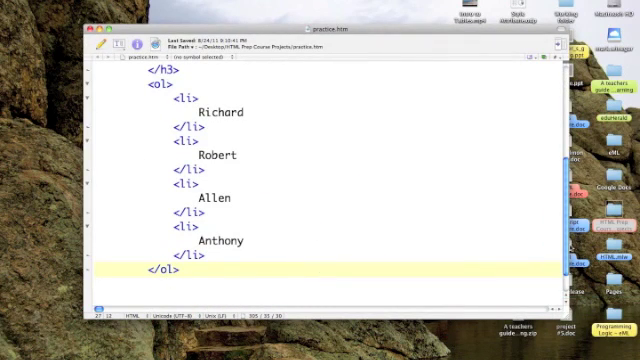
# Step: Add type="A" to the brothers <ol> tag for capital-letter numbering
pyautogui.scroll(3)
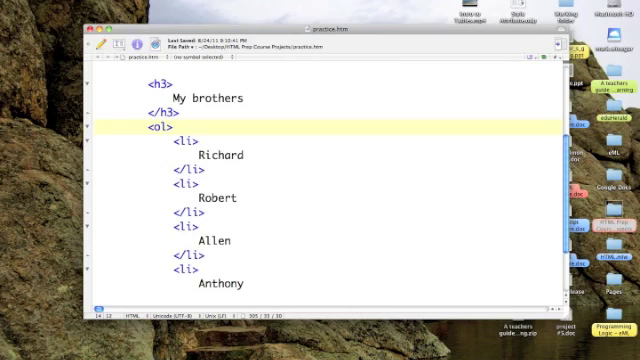
pyautogui.write('t')
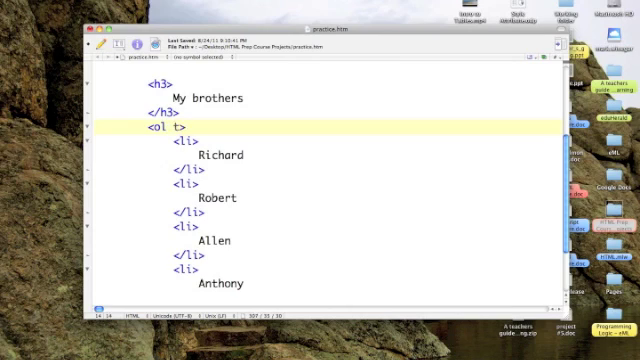
pyautogui.write('ype')
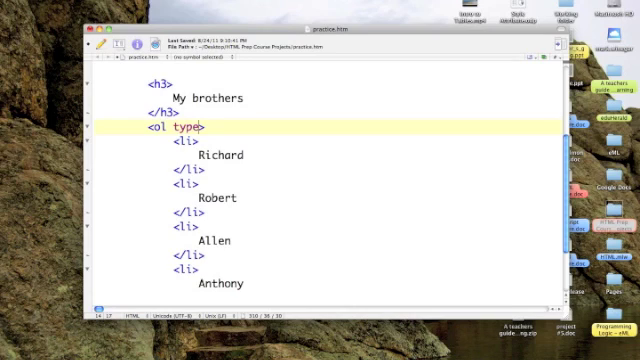
pyautogui.write('=')
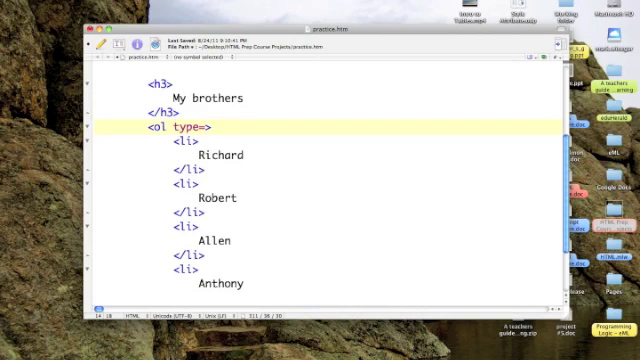
pyautogui.write('"A"')
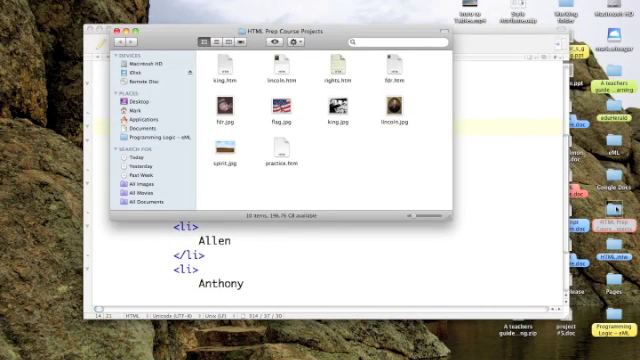
# Step: Open practice.html from Finder so it displays in Safari
pyautogui.click(284, 156)
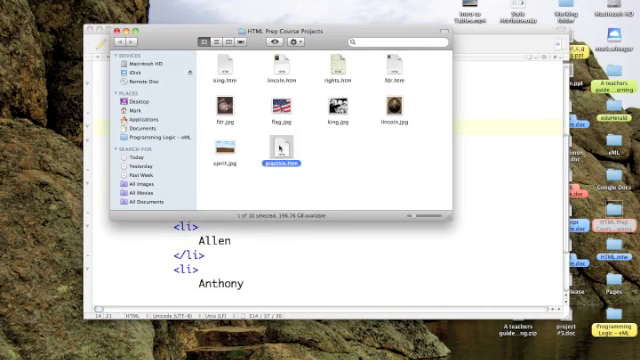
pyautogui.doubleClick(274, 156)
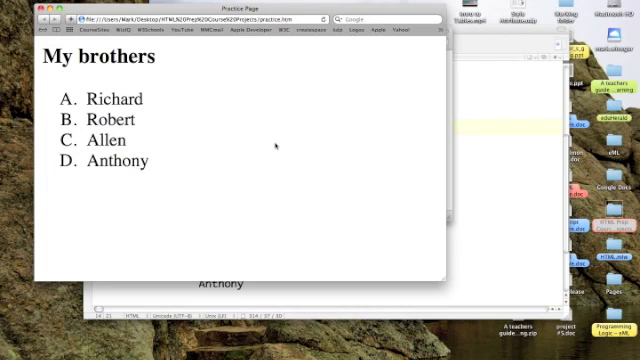
pyautogui.moveTo(452, 76)
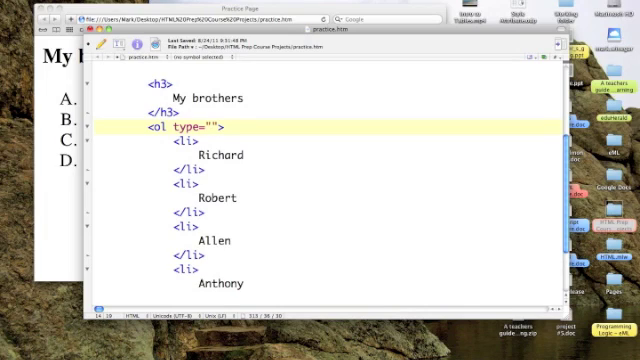
# Step: Change the ol type value from A to a for lowercase letters
pyautogui.write('a')
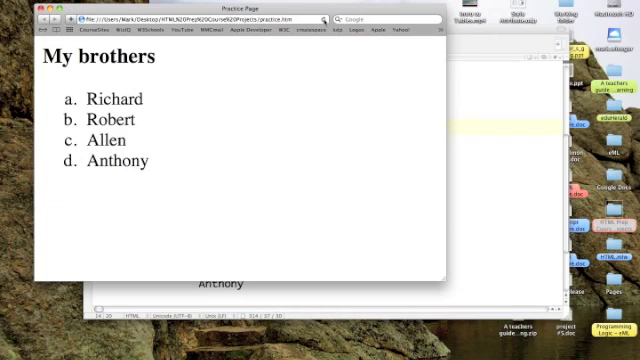
pyautogui.moveTo(508, 152)
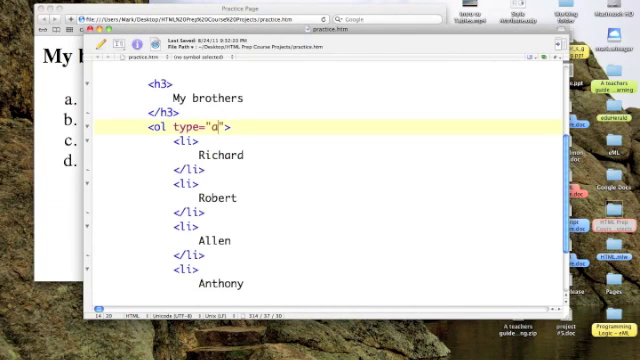
# Step: Change the type value to I for capital Roman numerals and refresh the page
pyautogui.write('I')
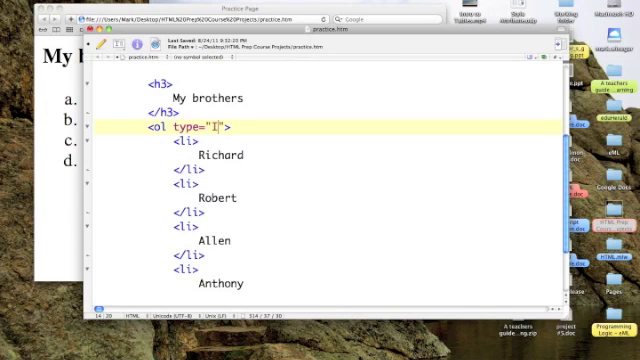
pyautogui.click(52, 18)
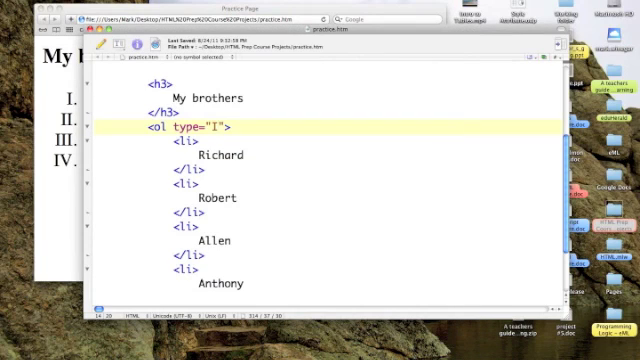
# Step: Change the type value to i for lowercase Roman numerals
pyautogui.write('i')
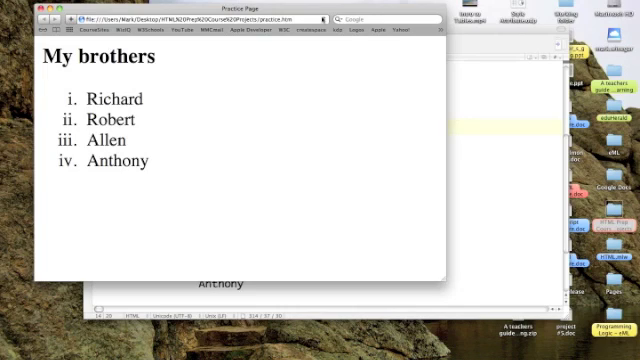
pyautogui.moveTo(484, 104)
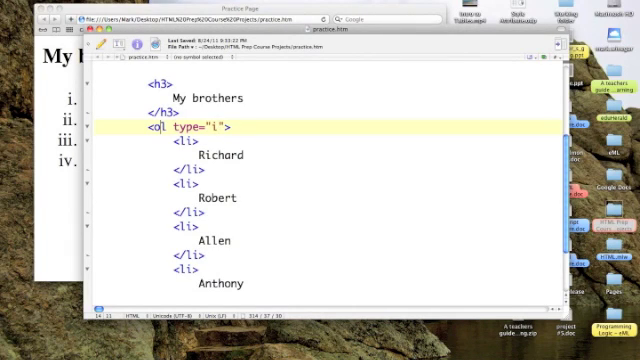
# Step: Change <ol> to <ul> with type disc and save the page
pyautogui.write('u')
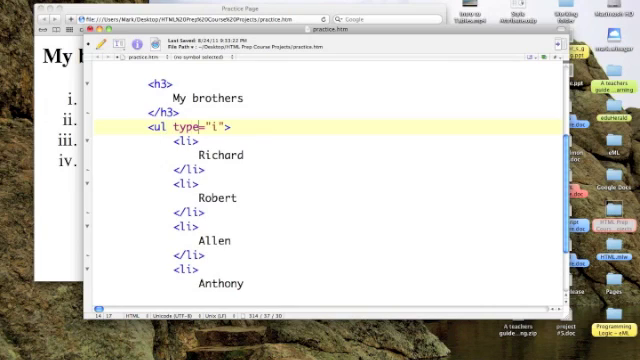
pyautogui.press('backspace')
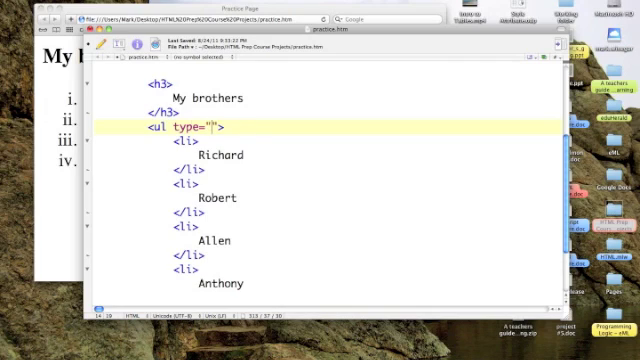
pyautogui.write('disc')
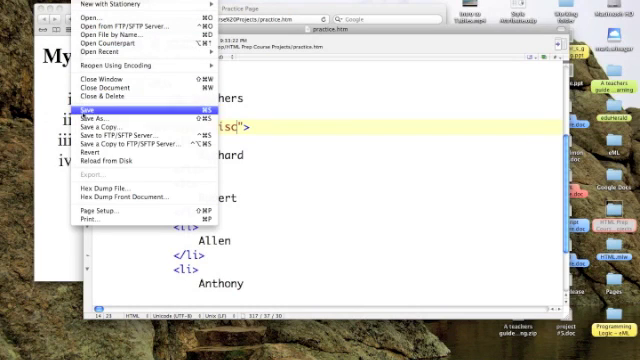
pyautogui.click(86, 102)
pyautogui.write('circle')
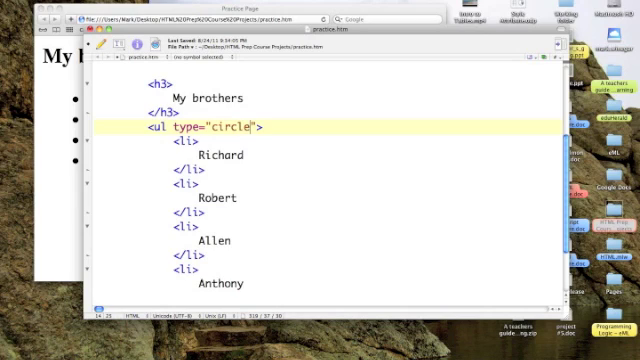
# Step: Replace the bullet type with square and save the page
pyautogui.click(36, 8)
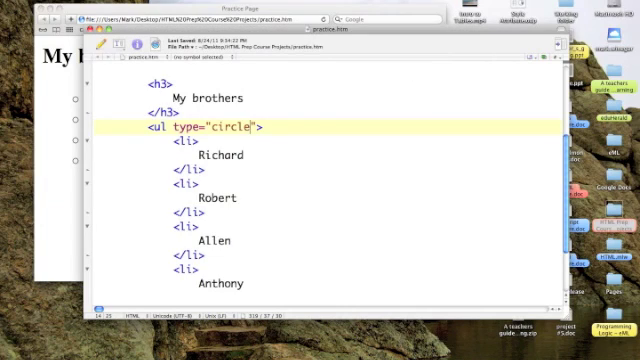
pyautogui.press('backspace')
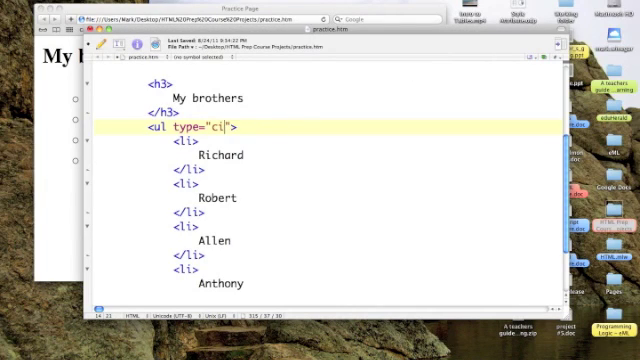
pyautogui.write('square')
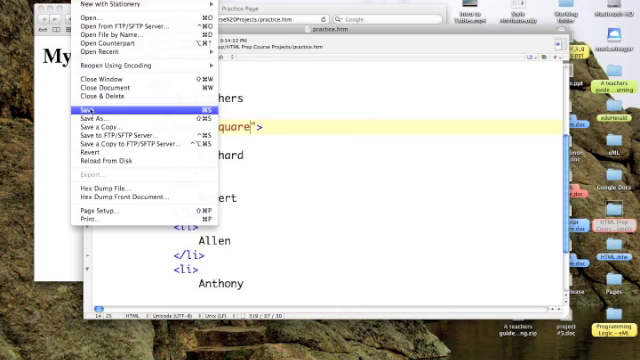
pyautogui.click(72, 102)
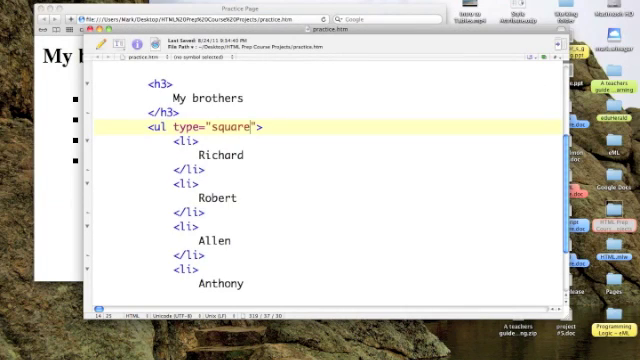
# Step: Delete the type="square" attribute and save the plain bulleted list
pyautogui.press('Backspace')
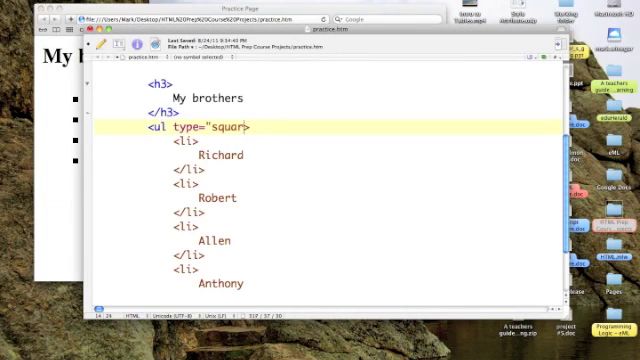
pyautogui.press('Backspace')
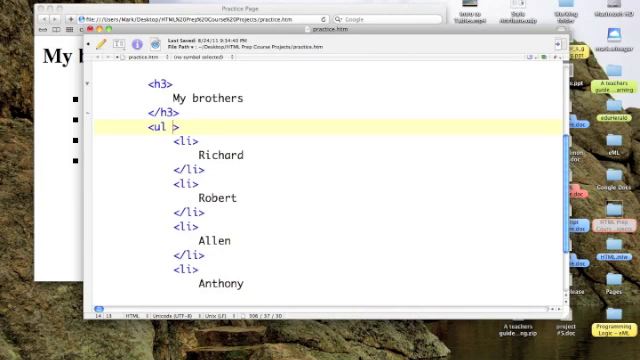
pyautogui.press('Backspace')
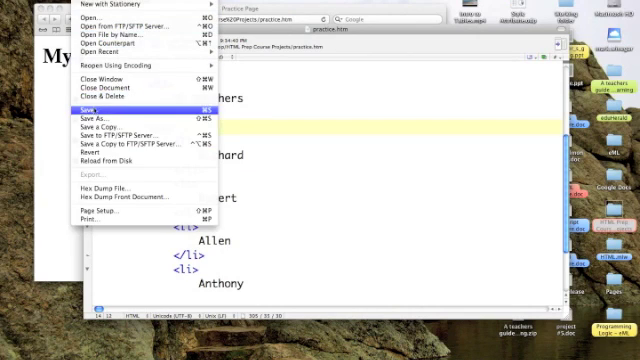
pyautogui.click(92, 104)
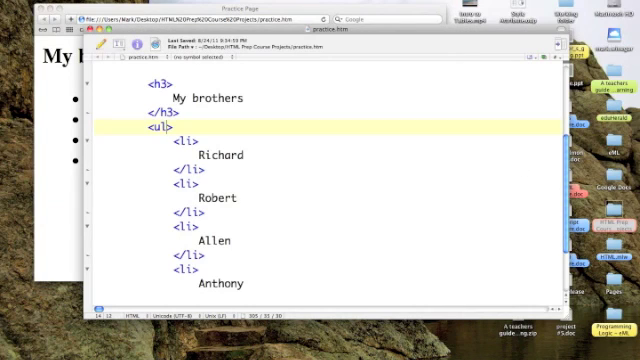
# Step: Change ul back to ol and save the page as a numbered list
pyautogui.write('o')
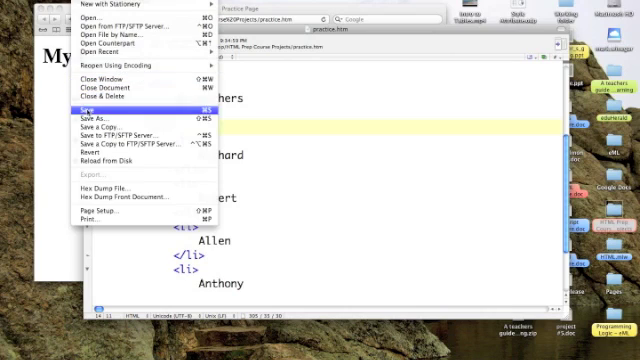
pyautogui.click(88, 100)
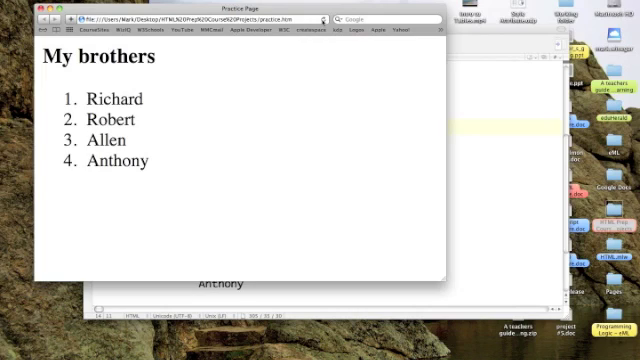
pyautogui.moveTo(310, 78)
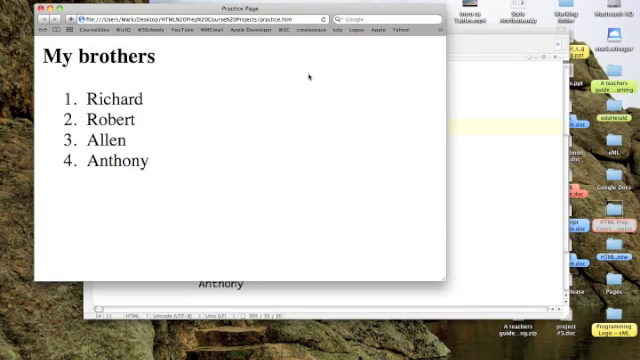
pyautogui.moveTo(390, 16)
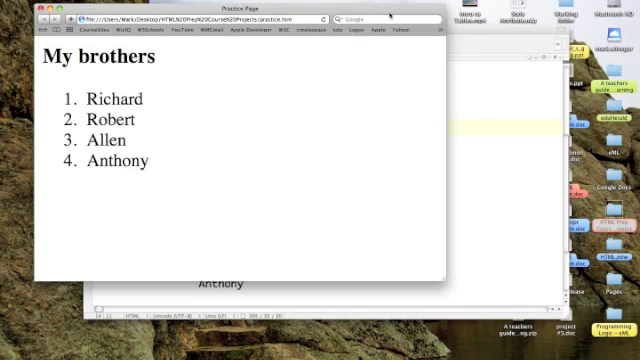
pyautogui.moveTo(390, 16)
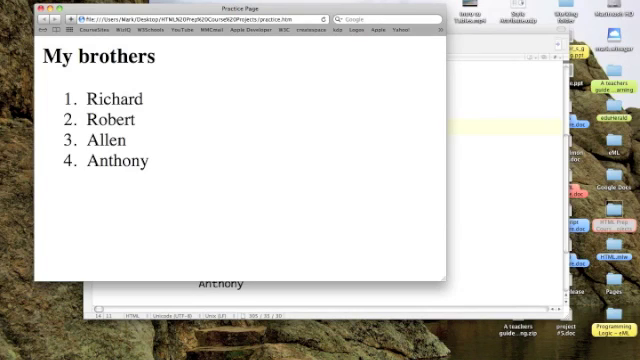